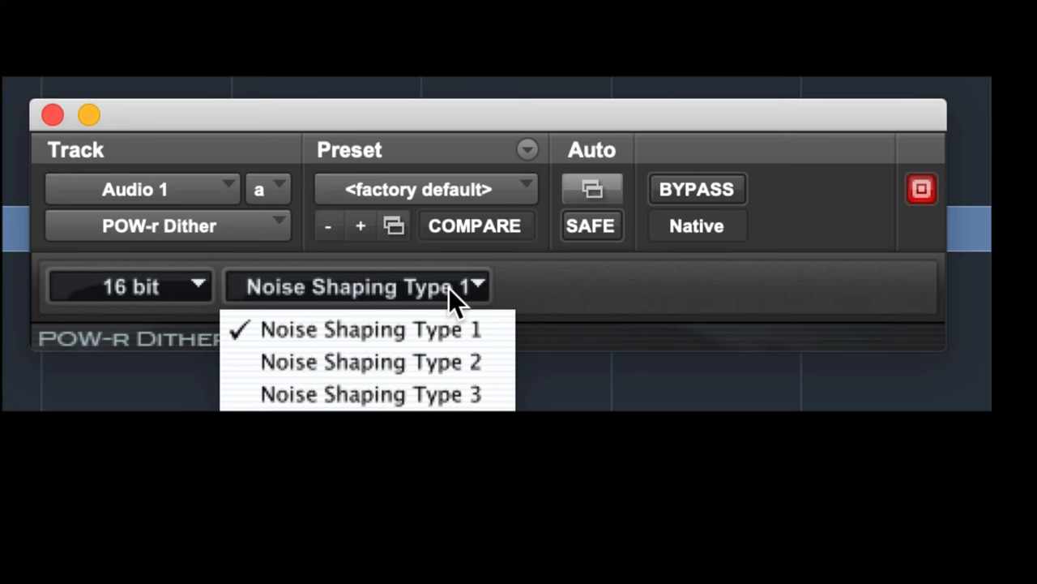
{"action": "mouse_move", "coordinate": [300, 332]}
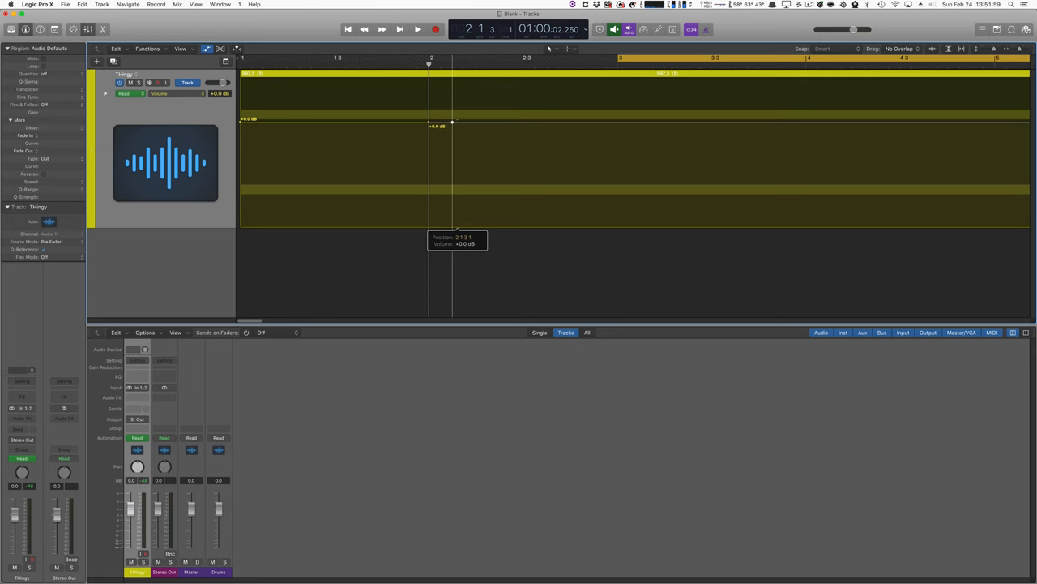
- Drag the sine track's volume automation node down to -∞ dB at 1 4 3 1
{"action": "left_click_drag", "start_coordinate": [452, 123], "coordinate": [405, 225]}
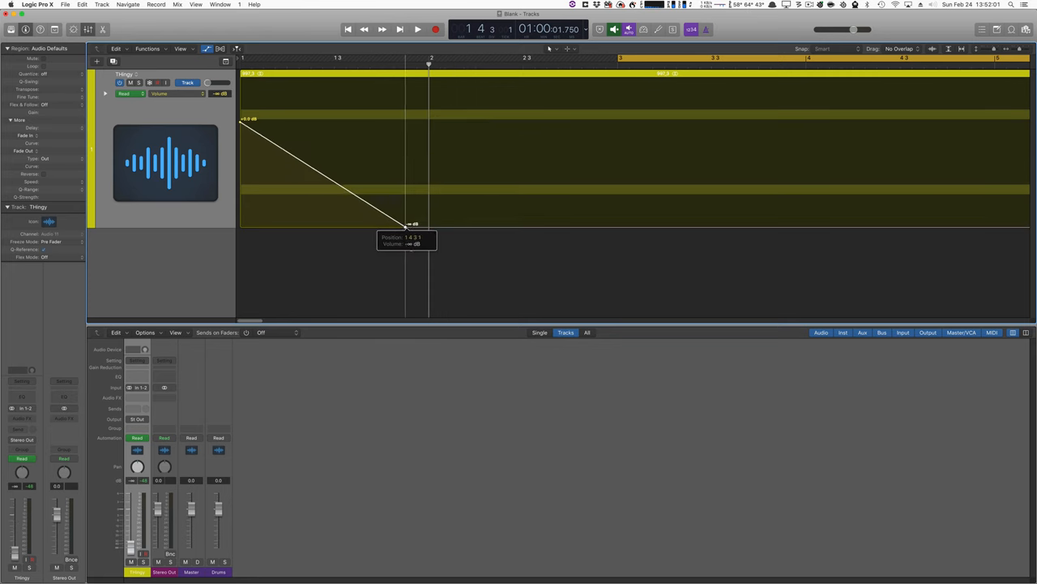
{"action": "left_click_drag", "start_coordinate": [405, 227], "coordinate": [430, 227]}
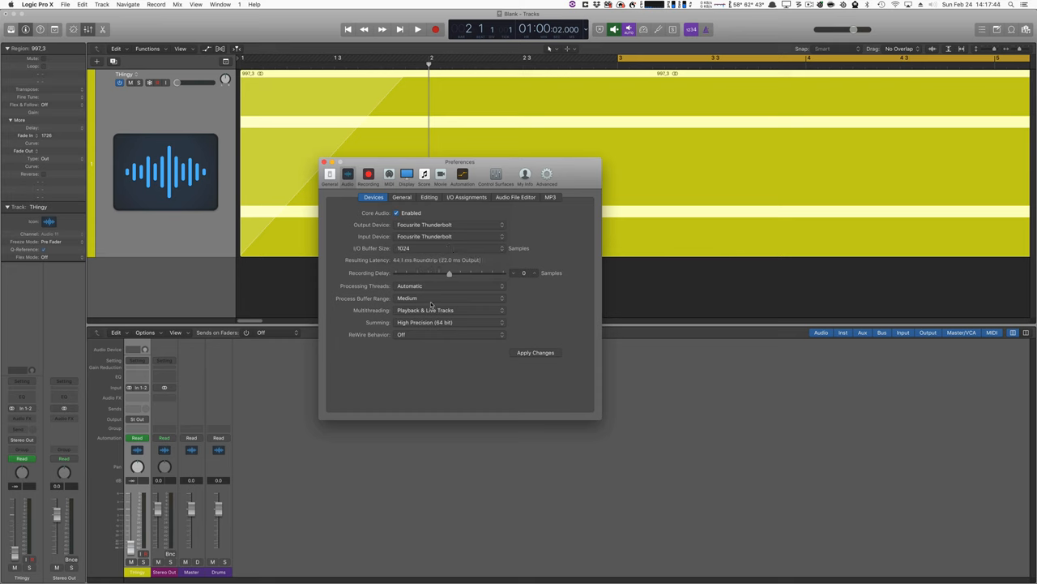
- Open the Sample Accurate Automation pop-up in Logic's General audio preferences
{"action": "left_click", "coordinate": [402, 197]}
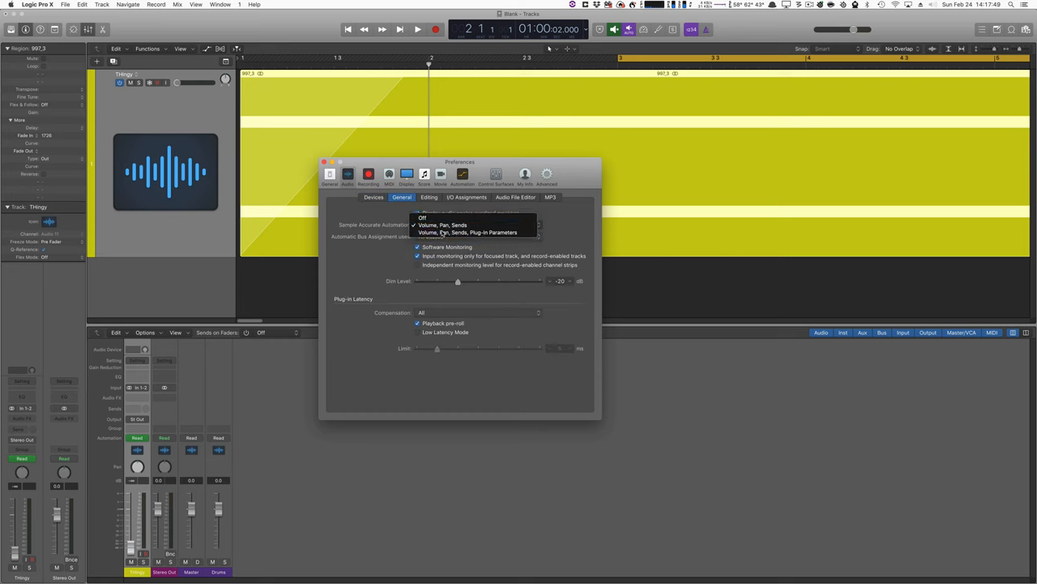